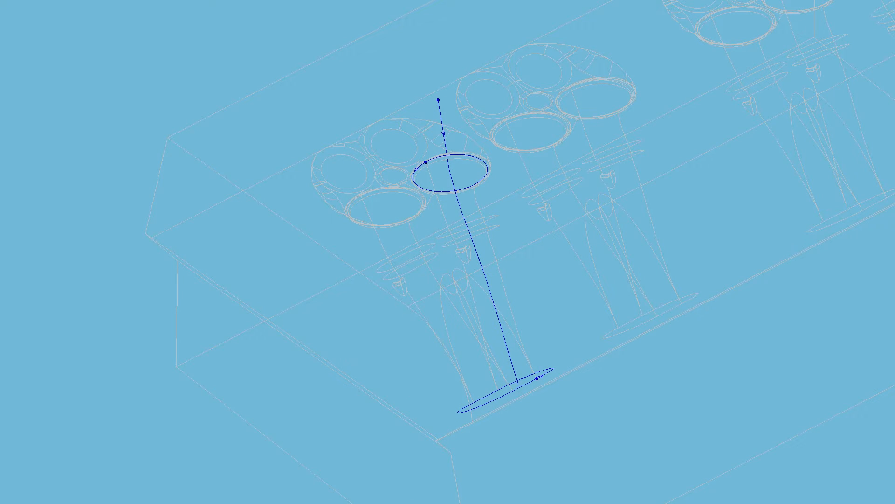
Step: Pick the upper port ellipse as the start profile and the lower ellipse as the end profile
click(445, 174)
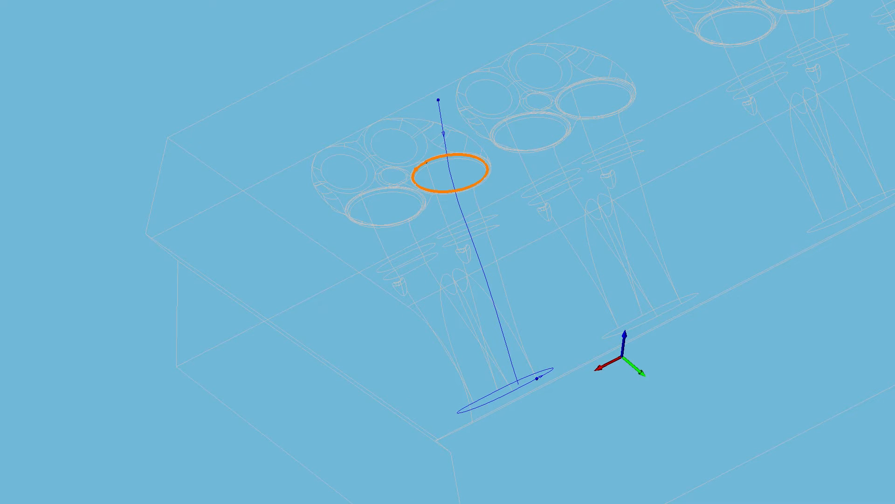
click(503, 389)
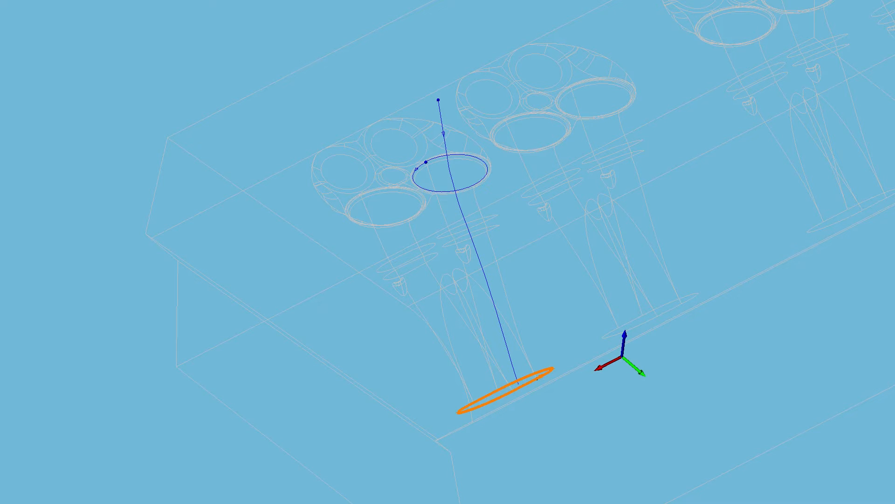